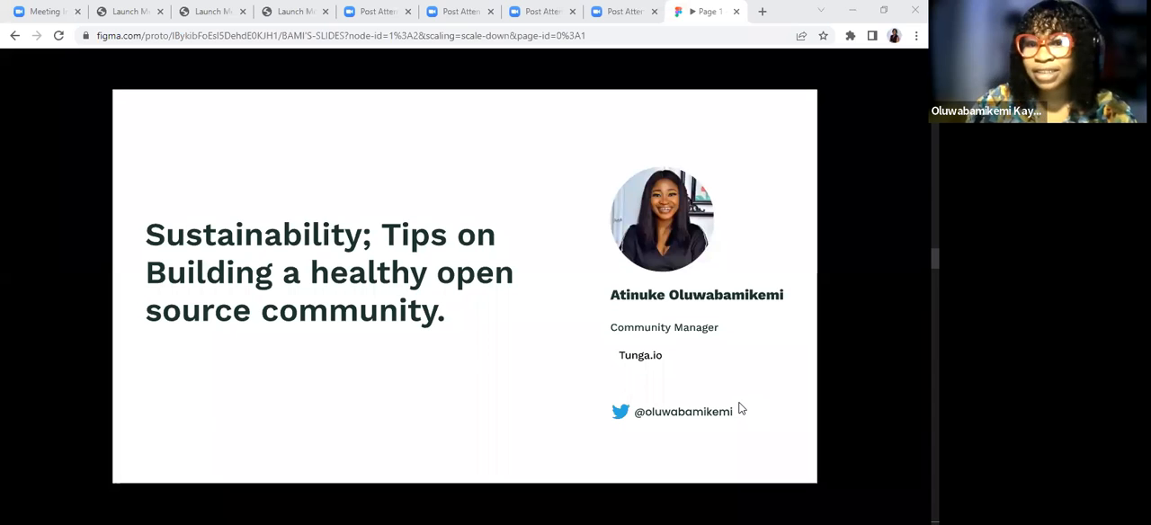
mouse_move(715, 411)
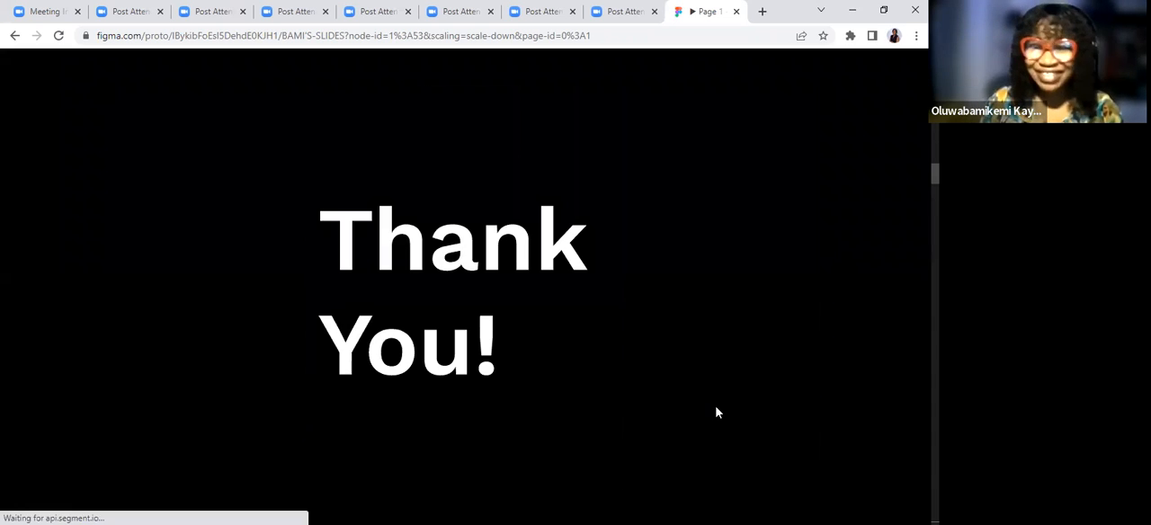
mouse_move(730, 399)
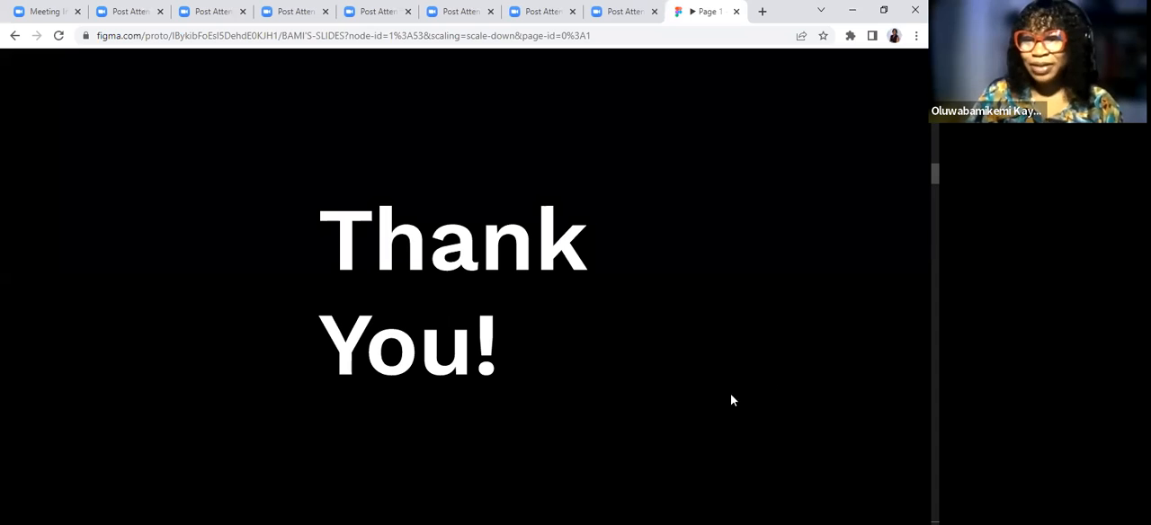
mouse_move(615, 360)
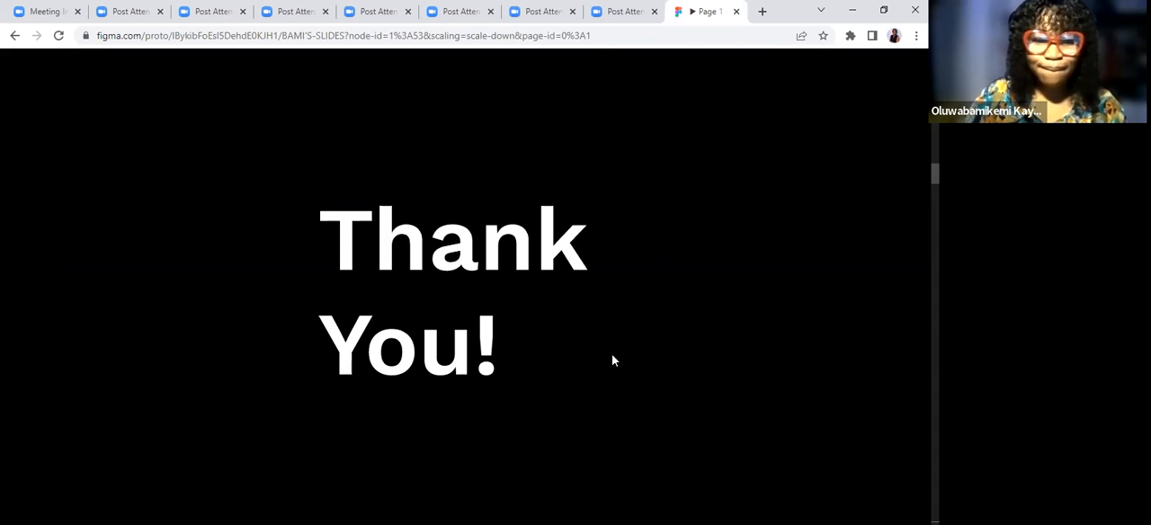